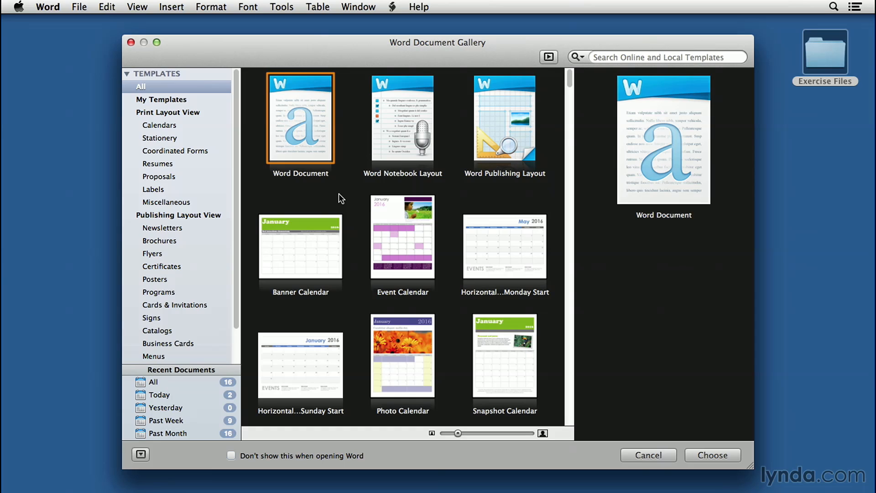
Create a new blank document from the Word Document template in the gallery.
click(162, 99)
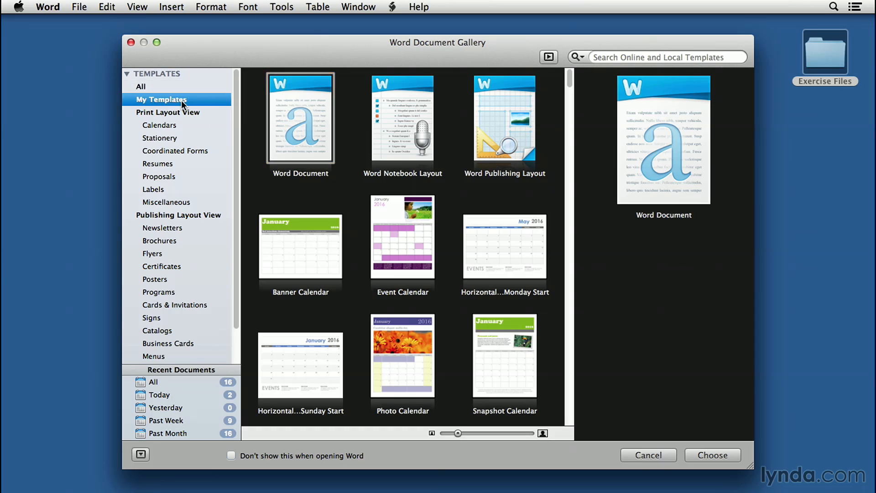
click(161, 100)
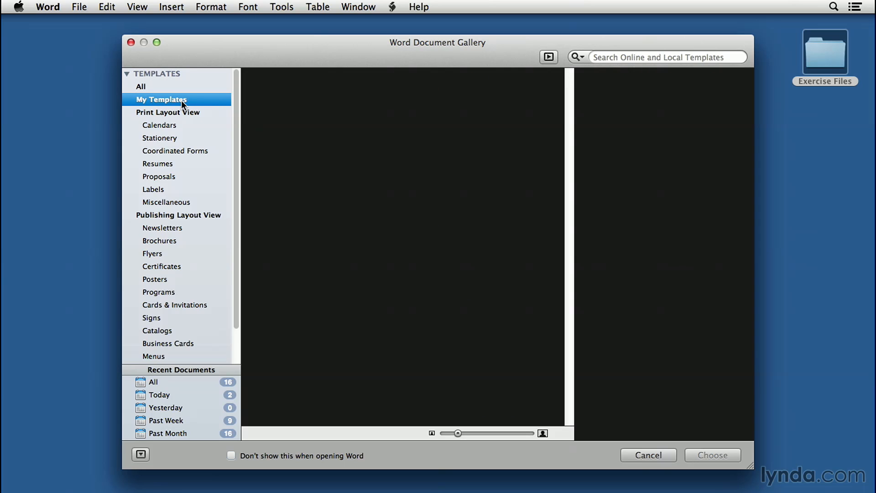
mouse_move(180, 95)
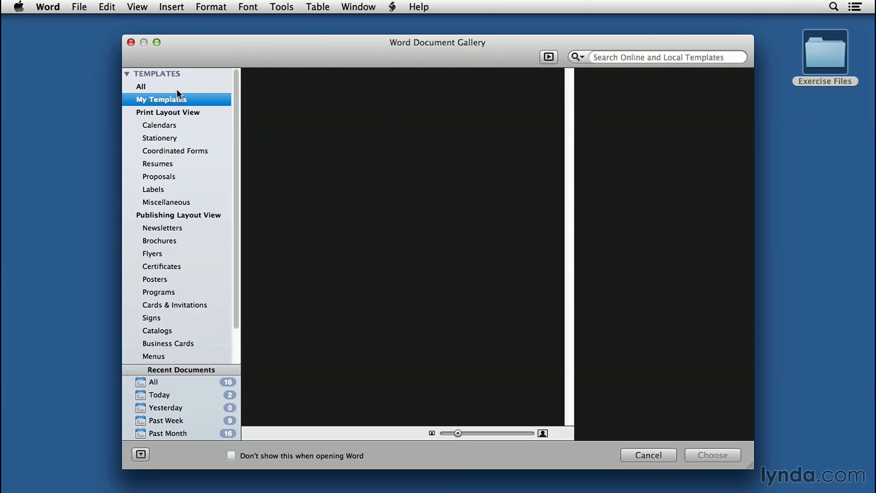
click(141, 85)
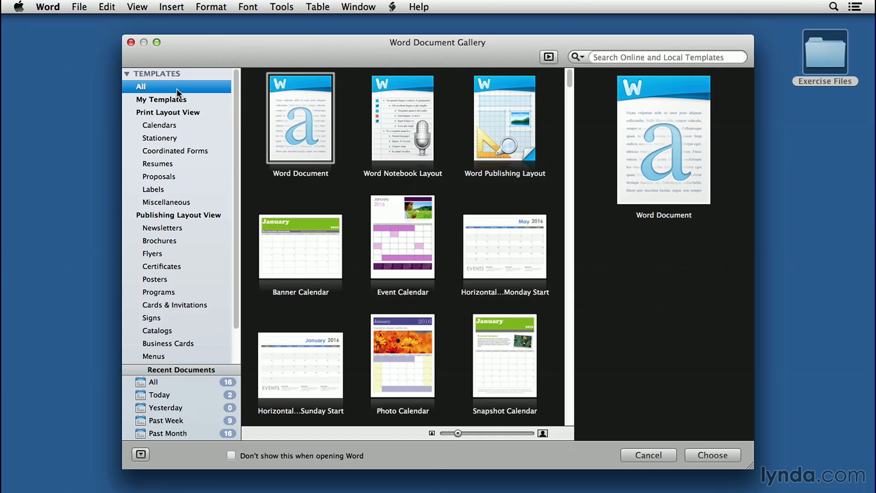
mouse_move(287, 131)
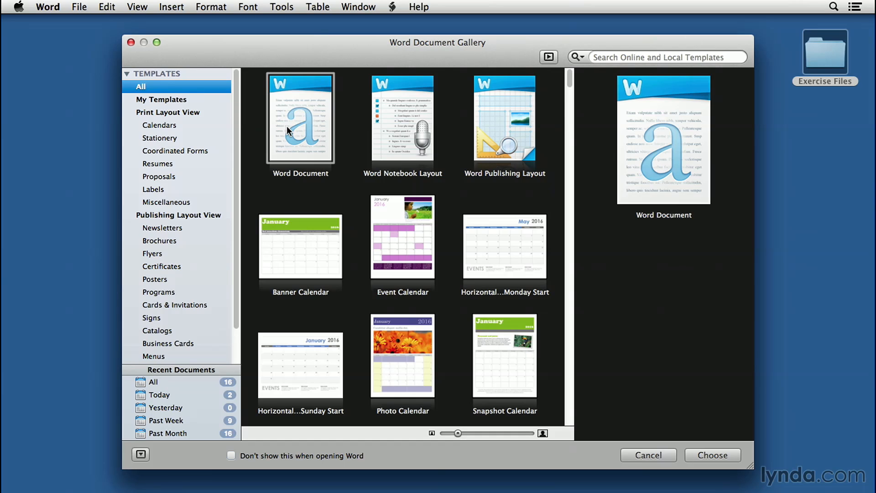
click(711, 455)
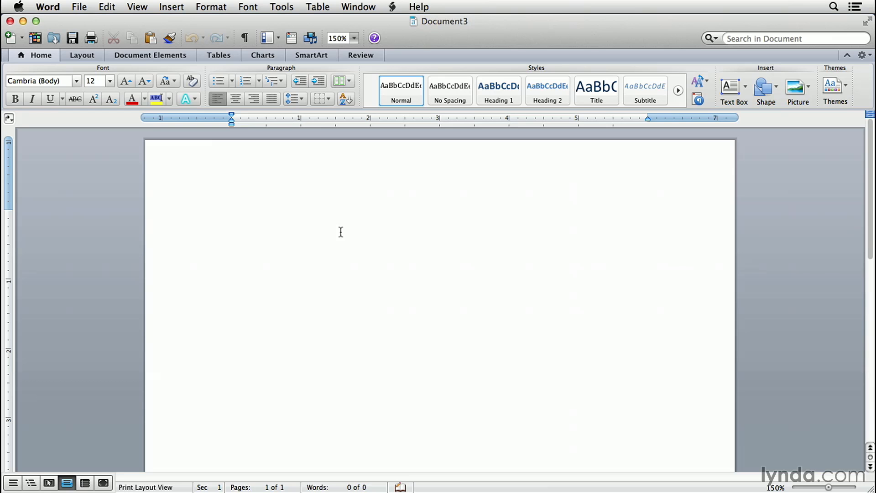
click(231, 215)
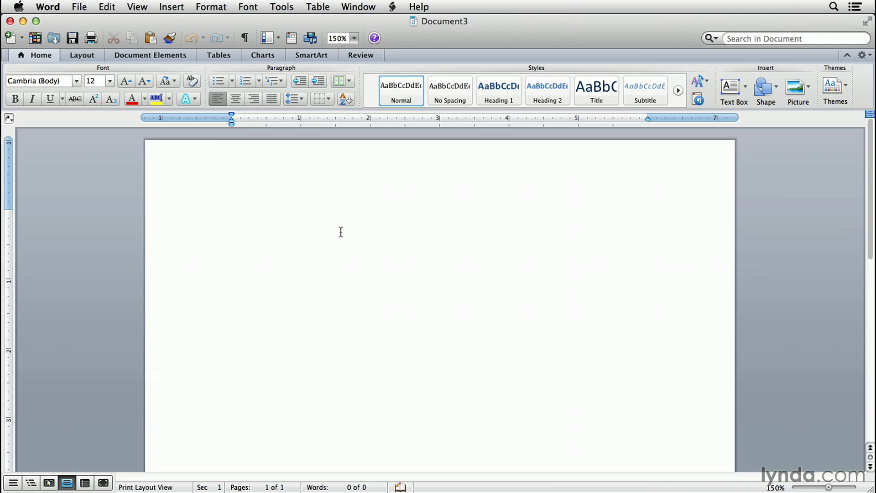
click(231, 216)
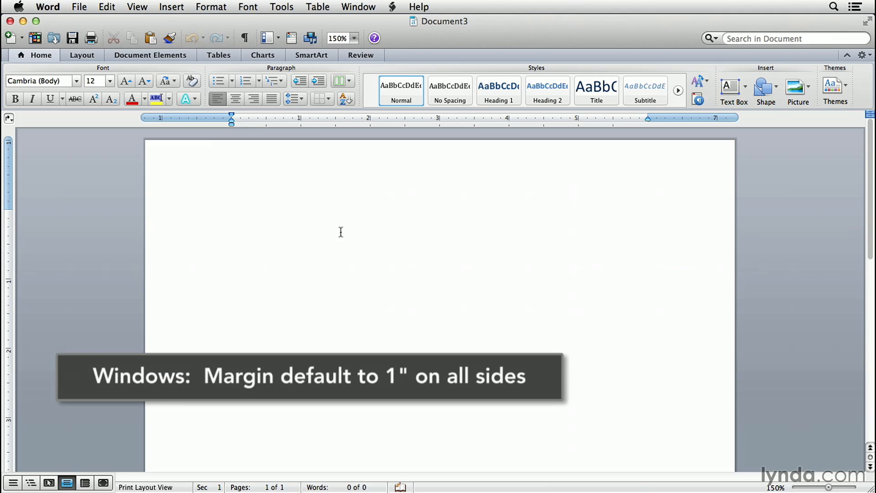
click(231, 217)
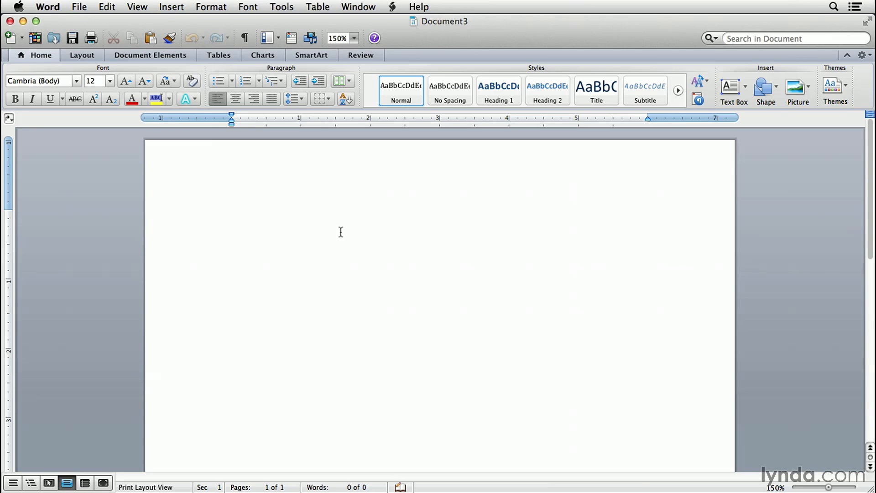
click(231, 216)
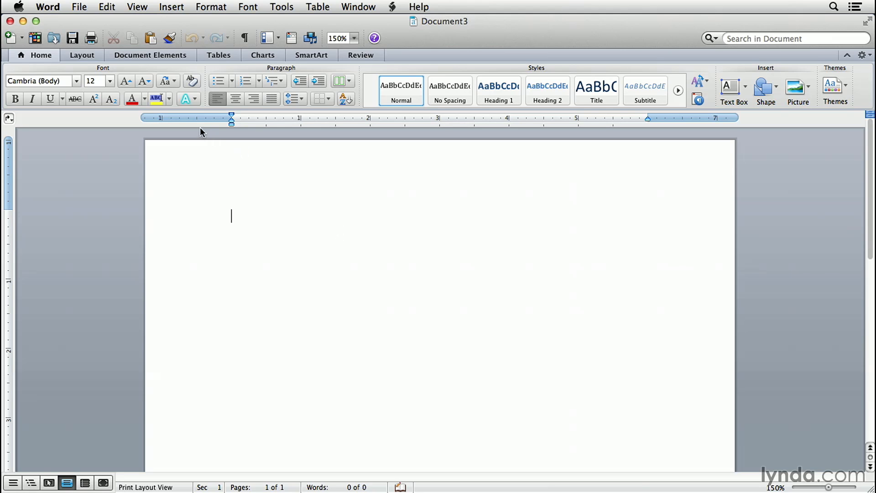
mouse_move(193, 122)
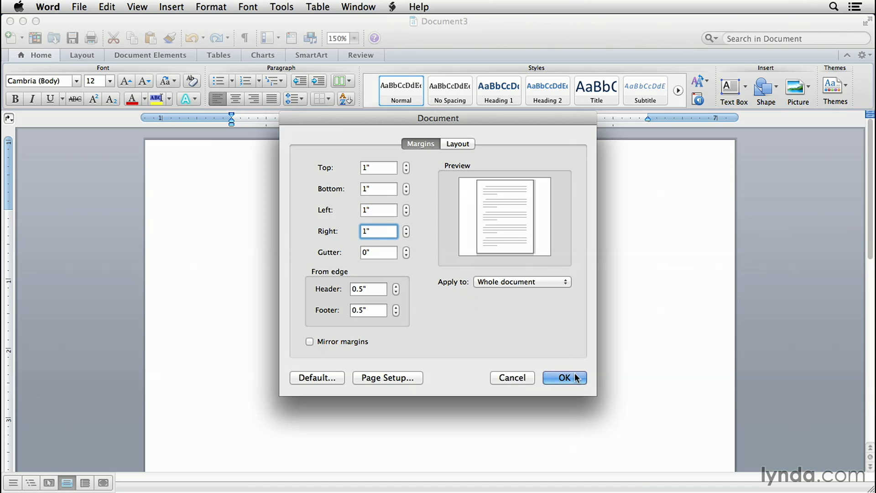
Apply 1-inch top, bottom, left and right margins in the Document dialog.
click(564, 376)
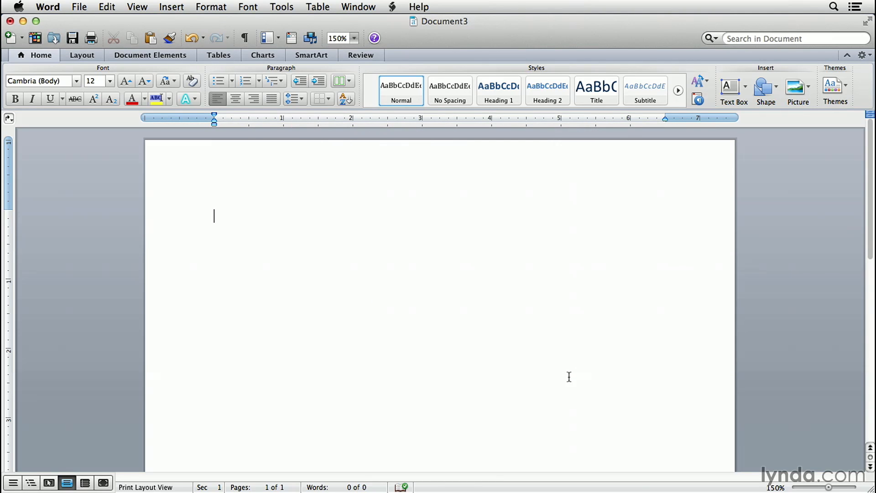
Write the heading lines: author name, Date, and Journalism 101 with Mr. Miller.
text(Aaron Quigley)
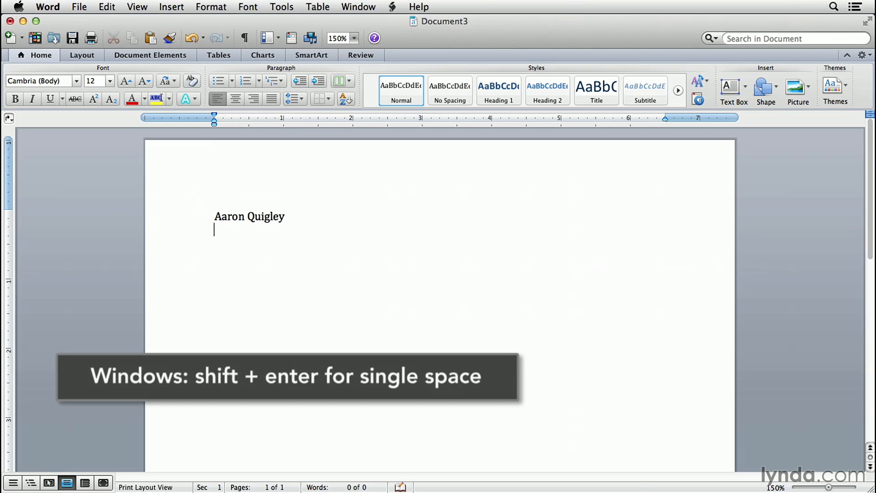
text(Date)
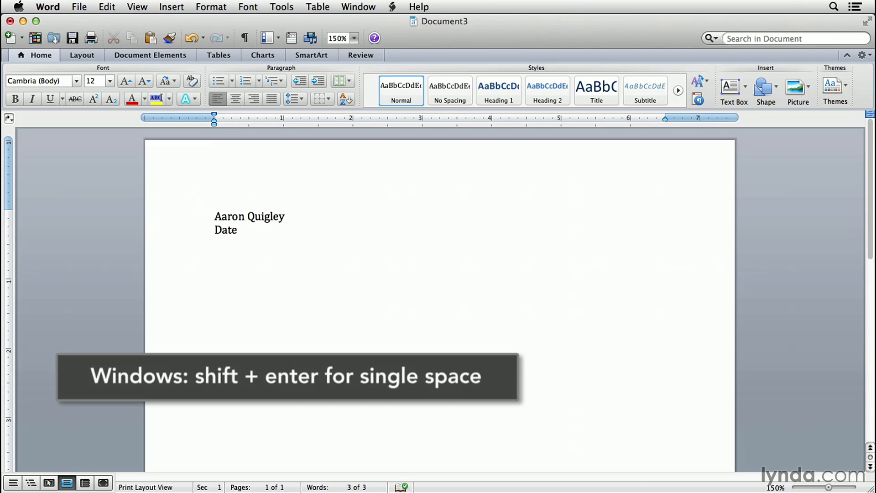
key(Return)
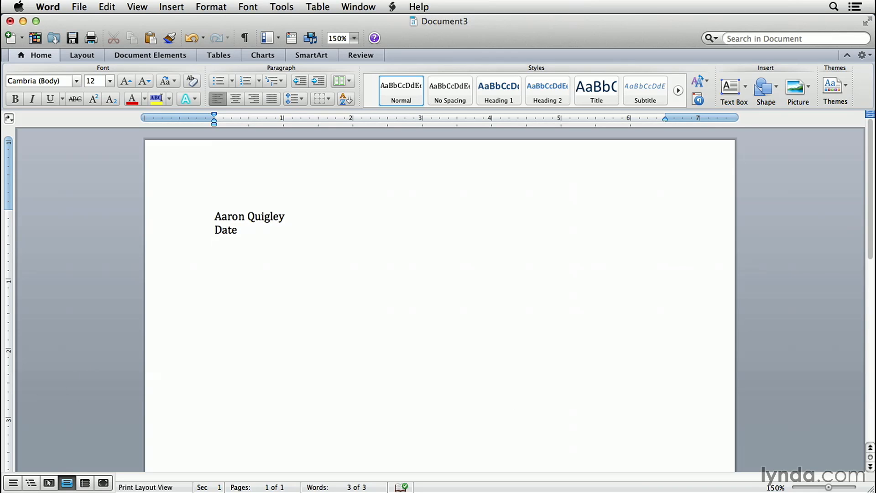
text(Journalism 101: D)
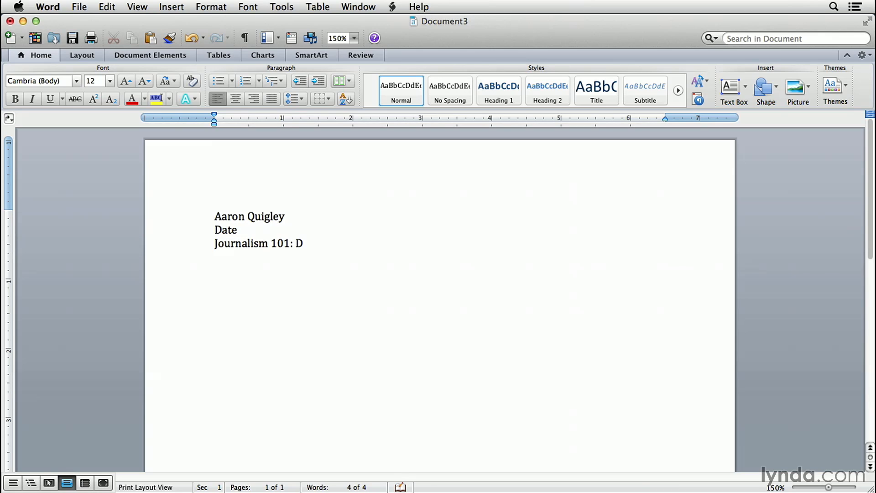
text(r. Miller)
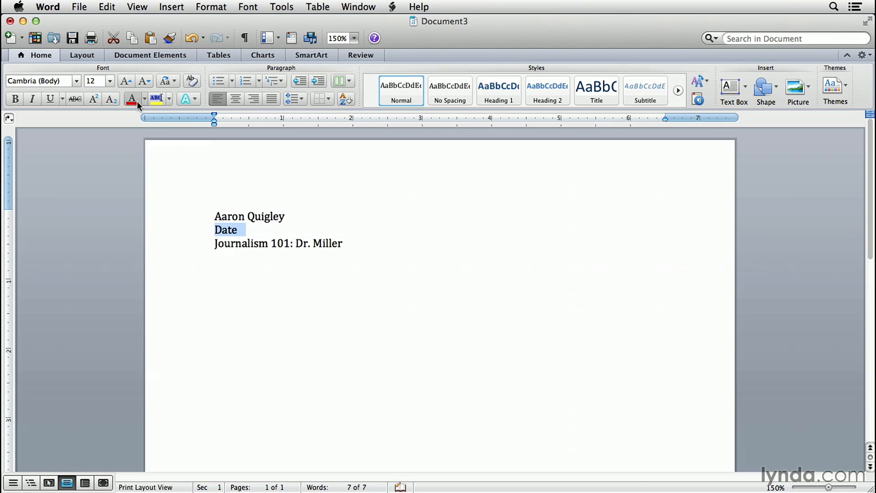
Colour Date red, then add a Title line and a 'Start the paper' line.
click(130, 98)
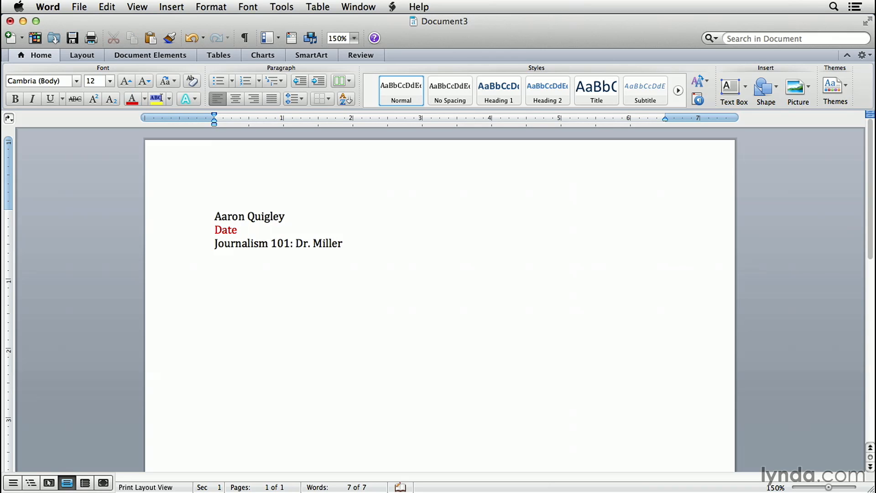
text(Tit)
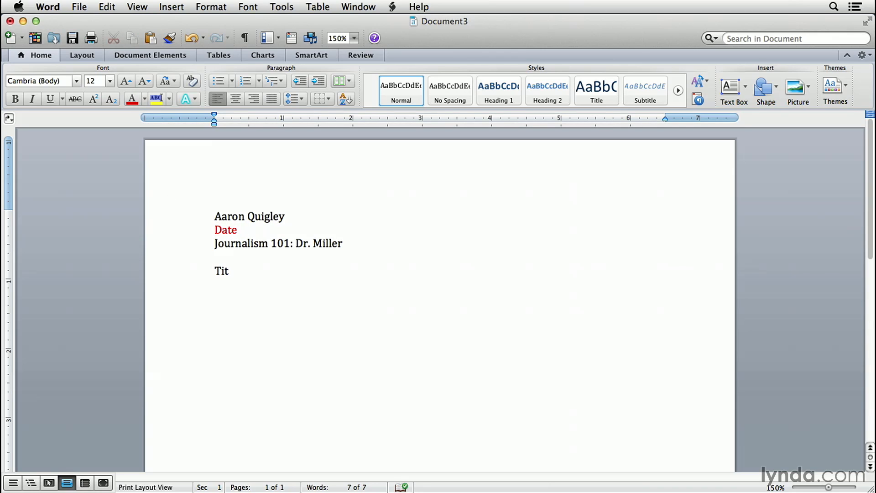
text(le)
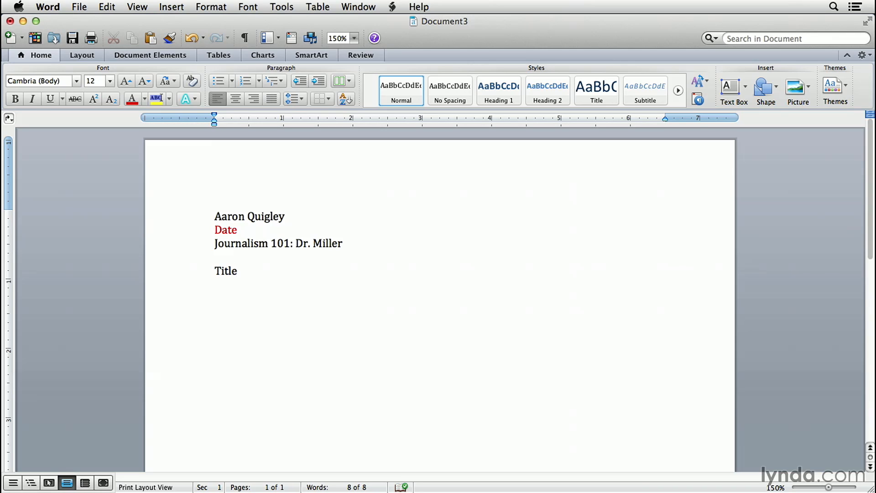
click(238, 270)
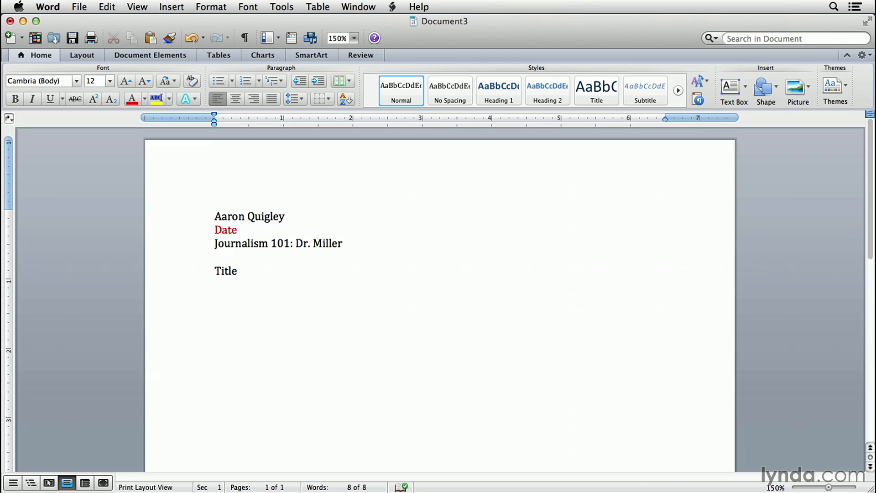
text(Start the paper)
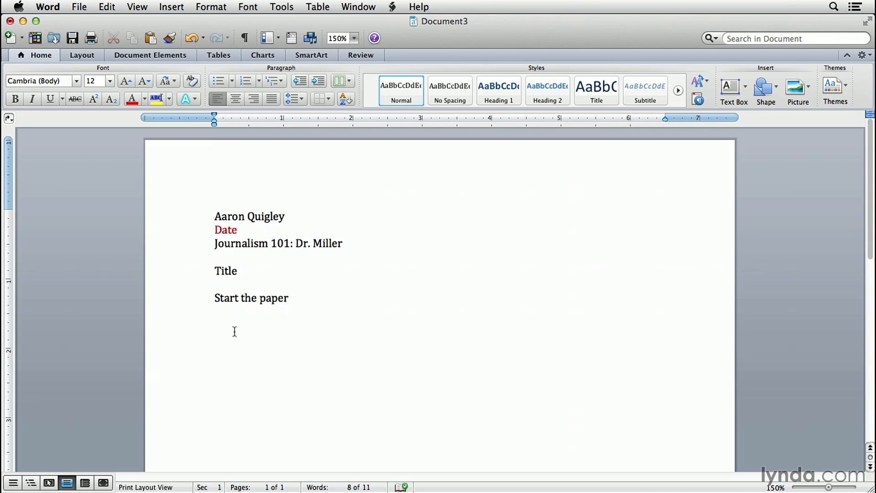
Give the 'Start the paper' paragraph a first-line tab indent.
click(215, 298)
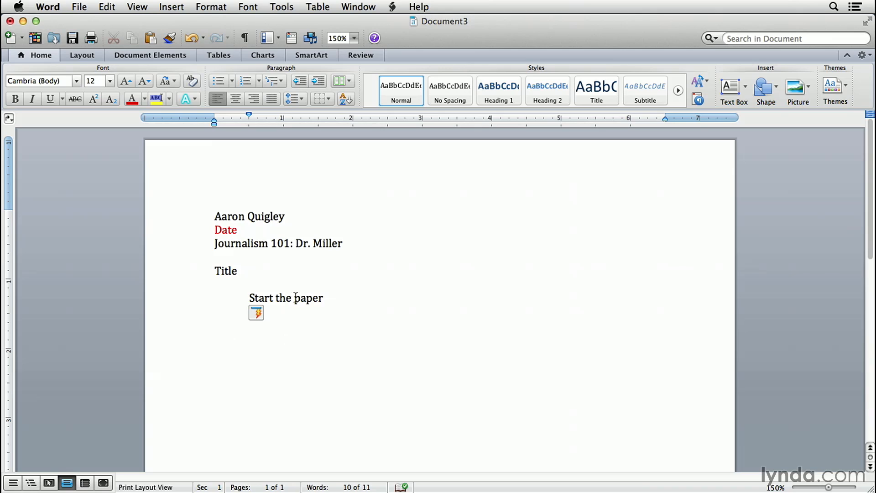
mouse_move(305, 305)
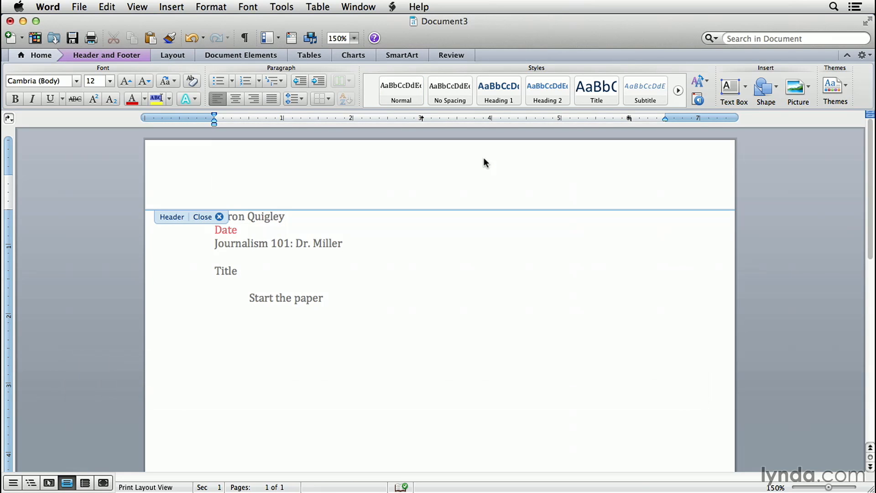
Enter the page header, right-align it and write 'Quigley - '.
click(214, 181)
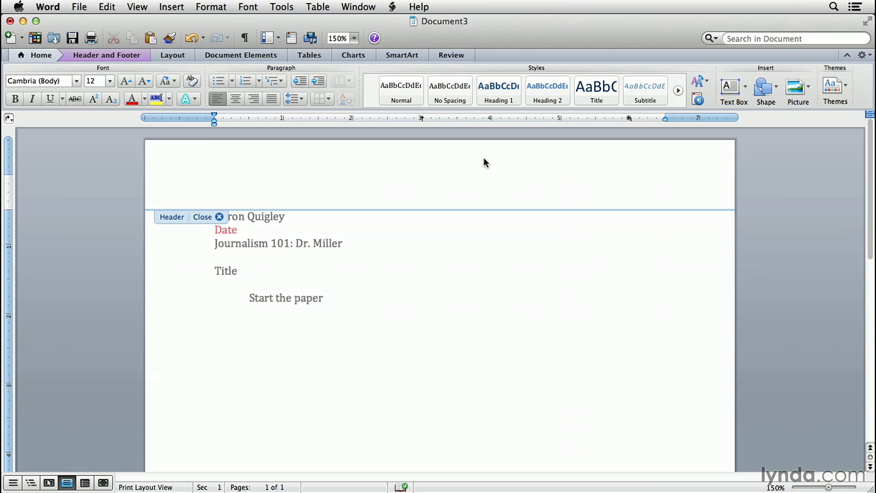
click(213, 181)
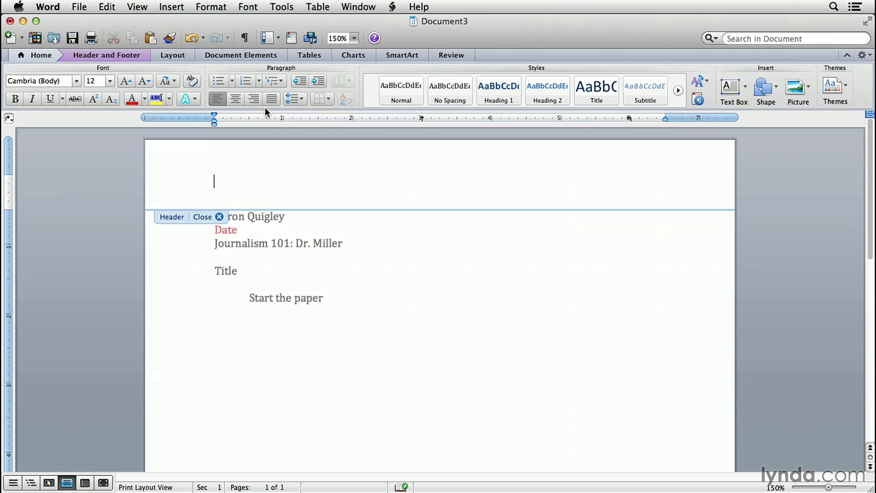
mouse_move(253, 98)
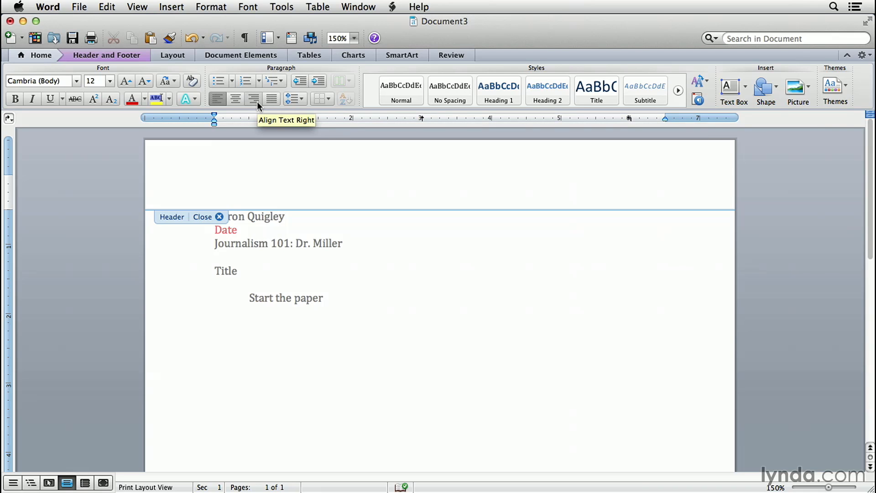
click(253, 98)
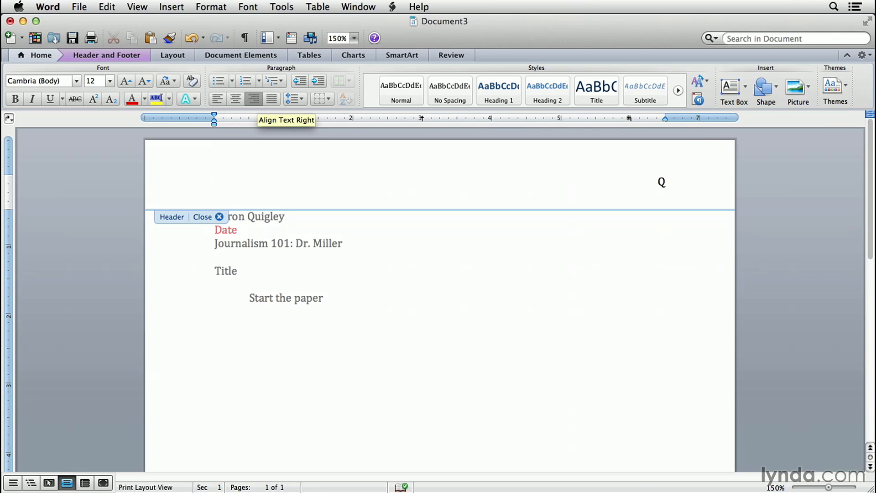
text(uigley -)
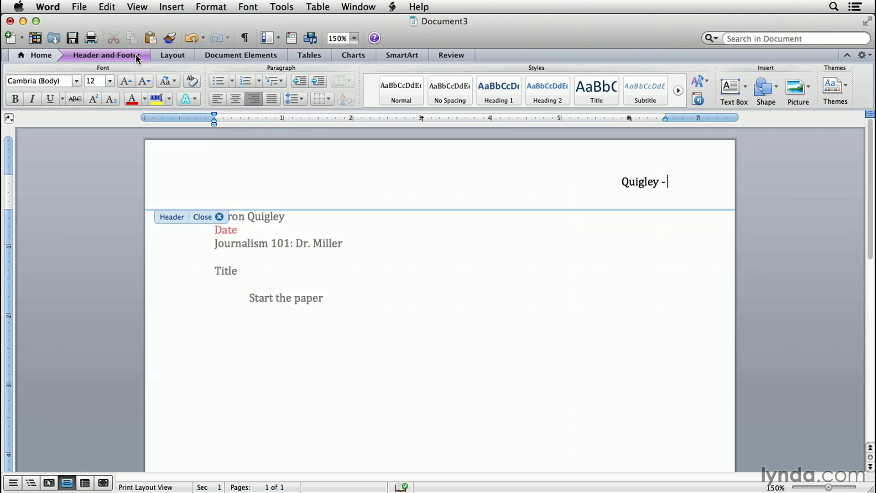
Insert an automatic page number after 'Quigley - ' and close header editing.
click(106, 55)
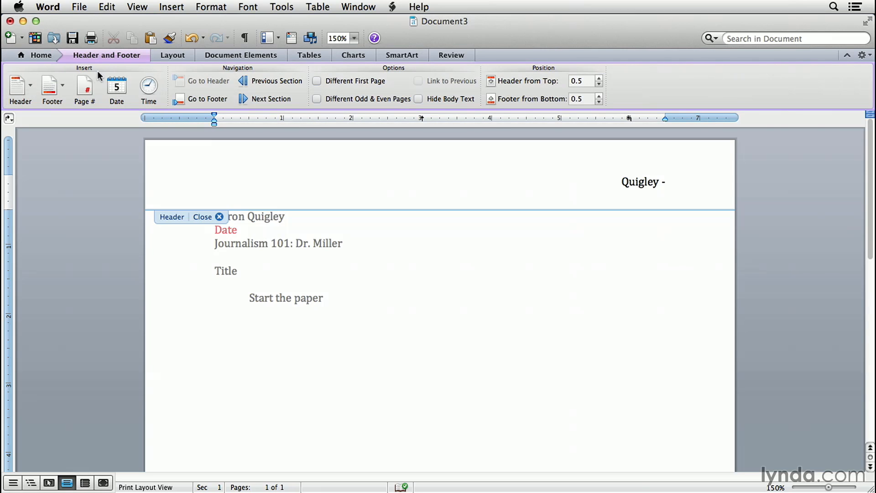
click(84, 90)
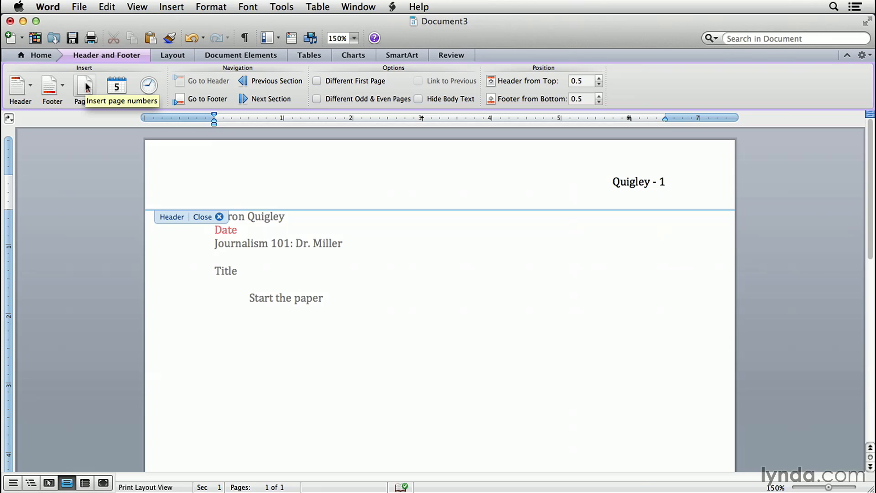
click(659, 181)
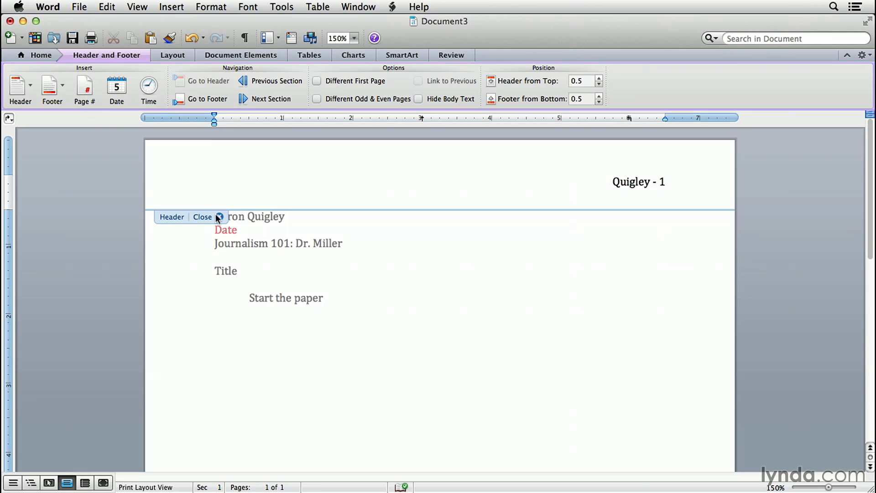
click(219, 218)
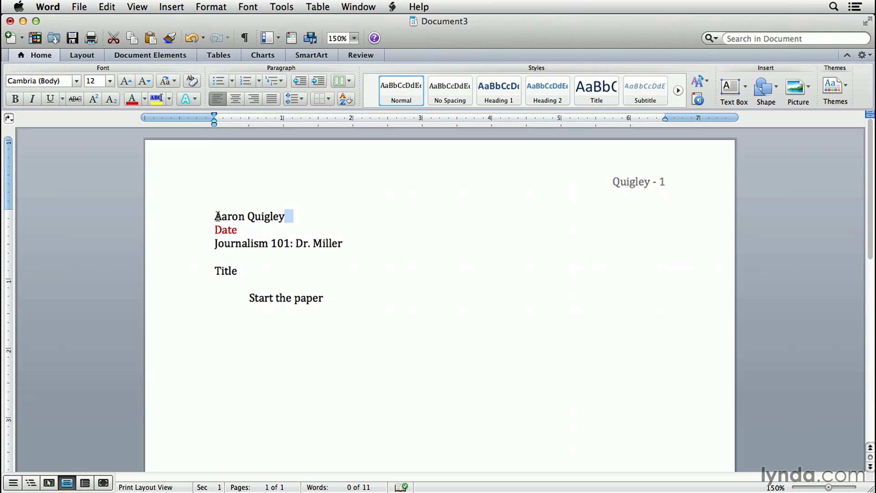
Return to the body text and bring up the File menu.
click(236, 271)
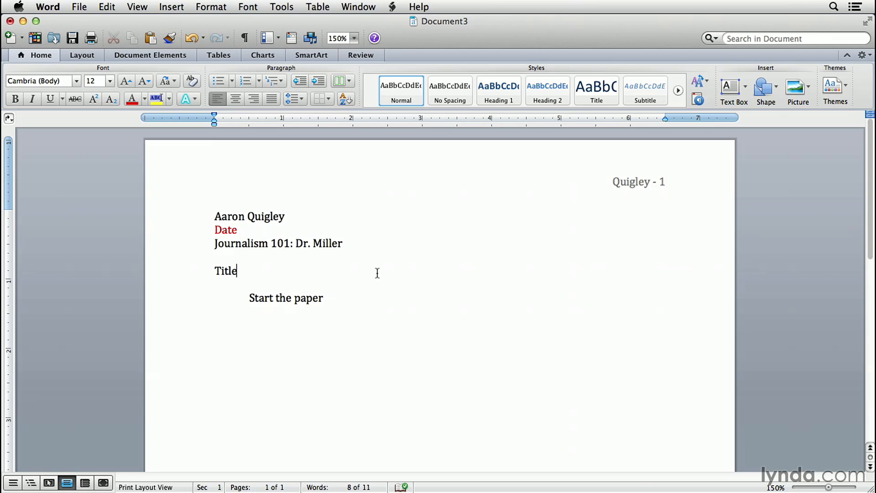
click(78, 6)
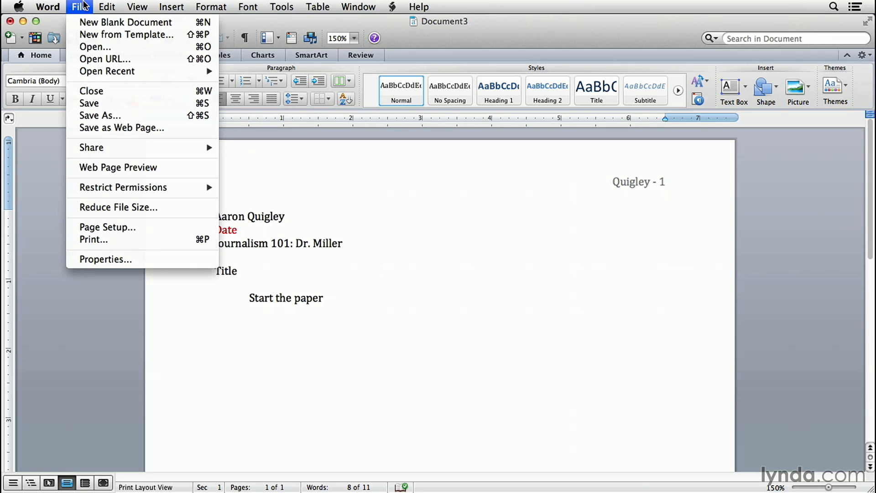
mouse_move(105, 104)
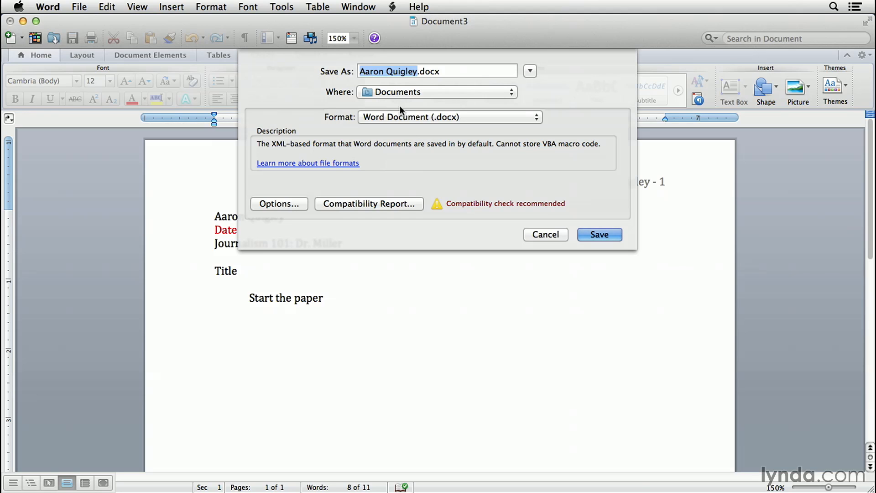
mouse_move(400, 120)
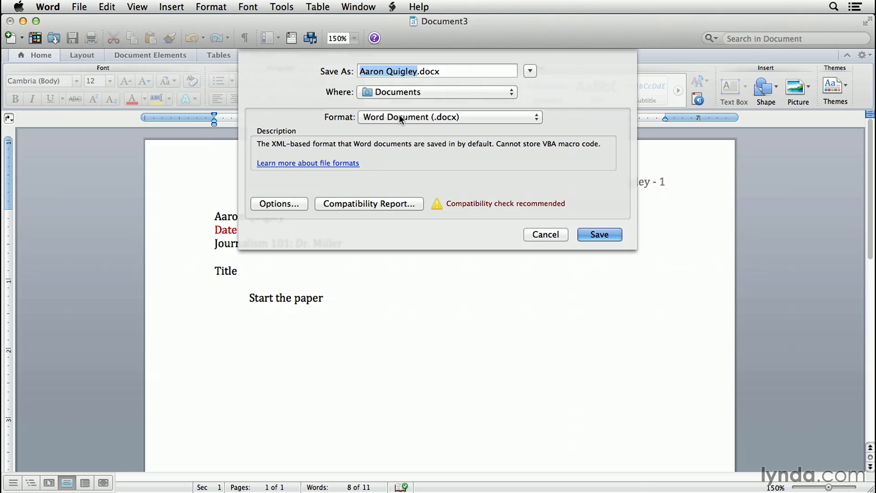
Save as Word Template (.dotx) named Research Paper in My Templates.
click(449, 117)
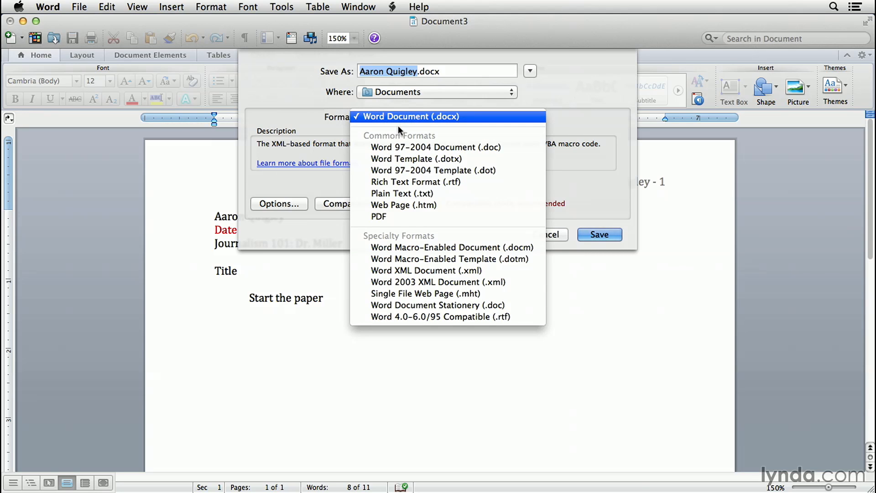
mouse_move(417, 158)
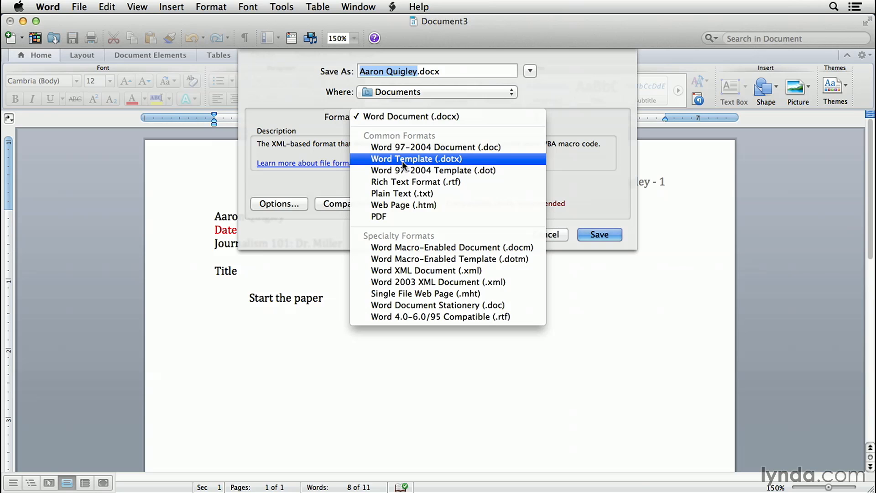
click(416, 158)
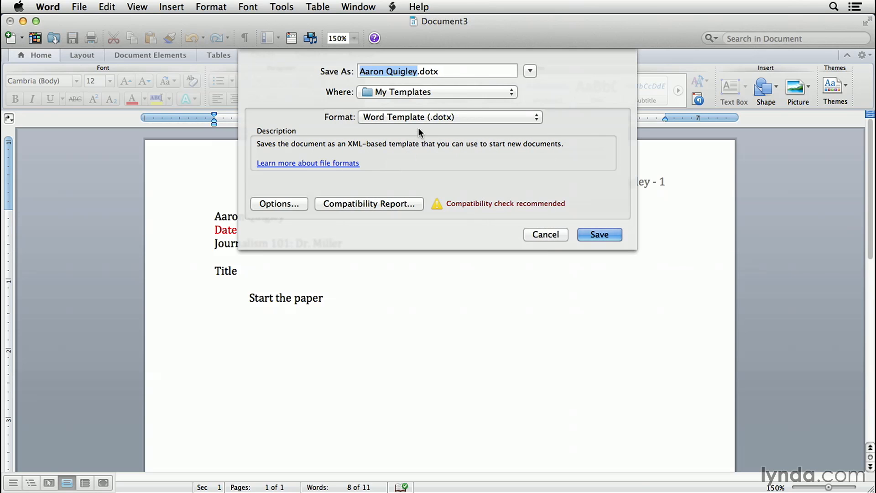
mouse_move(430, 100)
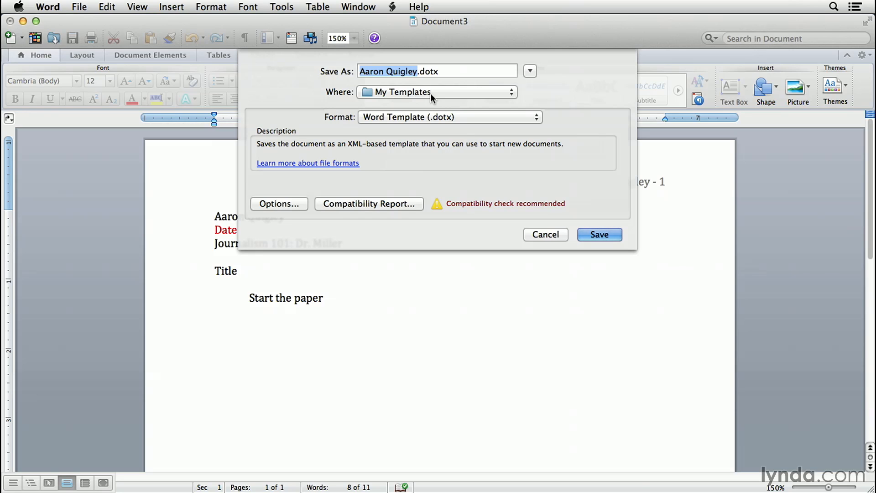
text(Research Paper)
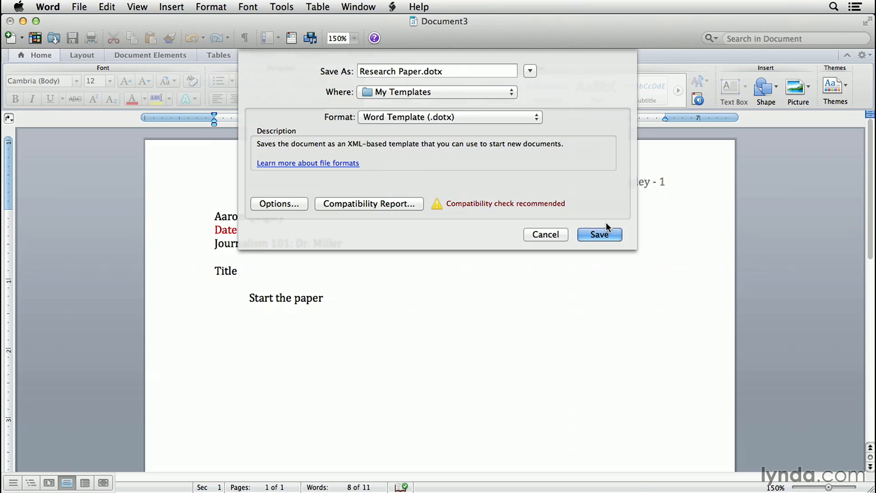
click(599, 235)
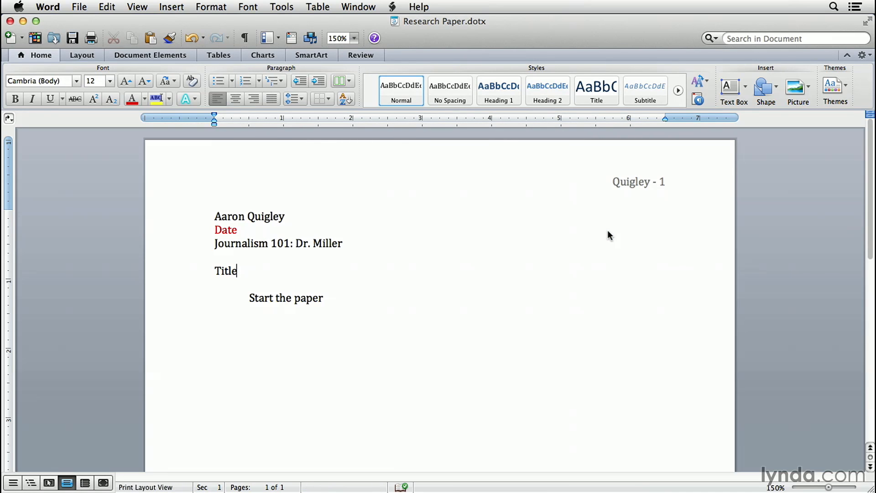
mouse_move(570, 218)
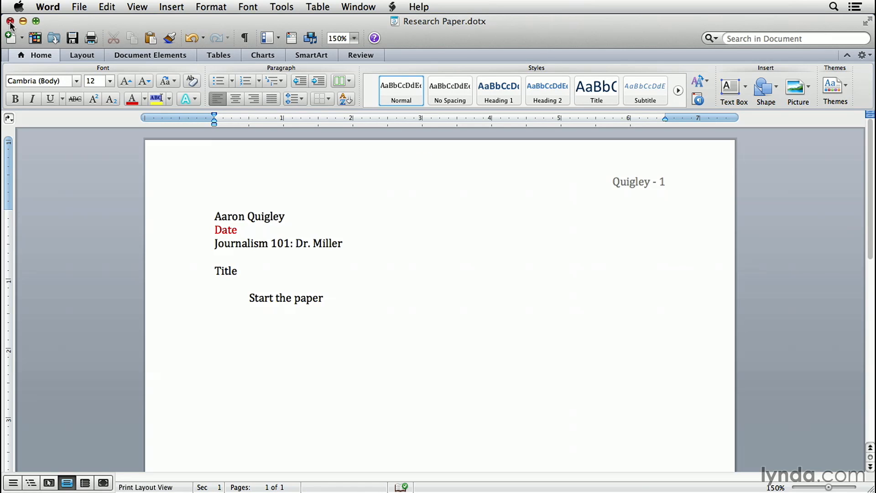
Close the template and start a new document from Research Paper in My Templates.
click(78, 6)
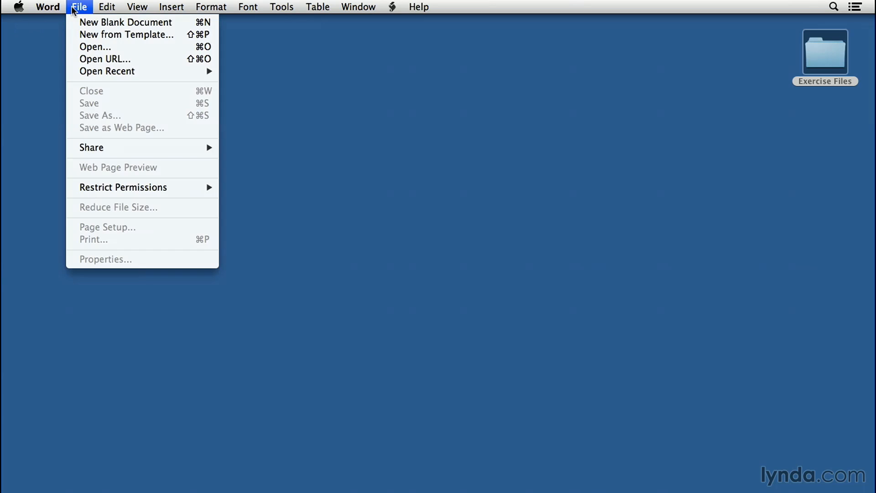
click(126, 34)
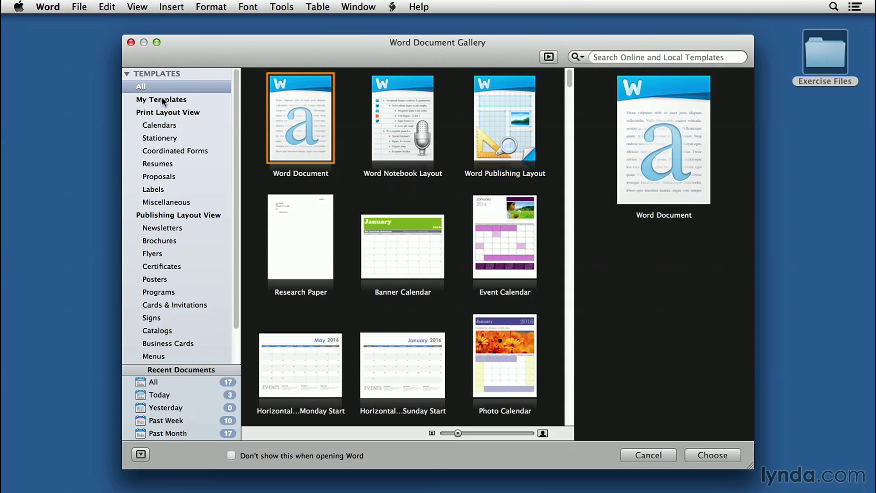
click(160, 99)
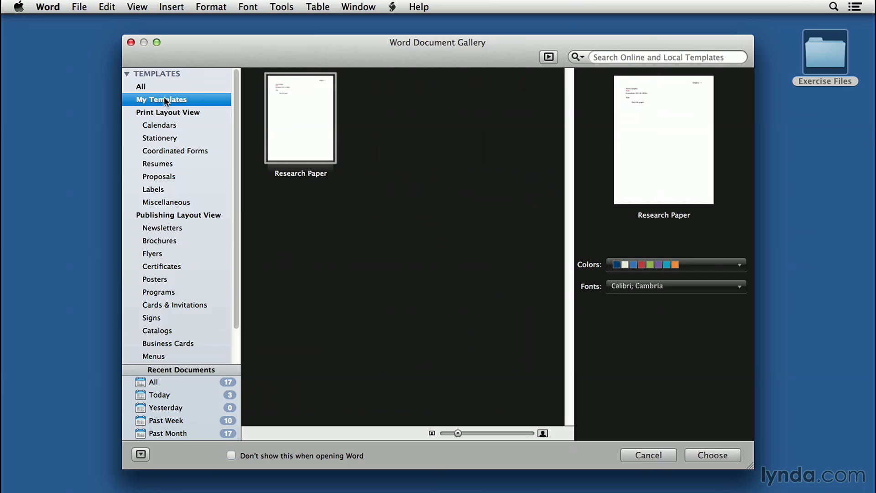
mouse_move(300, 130)
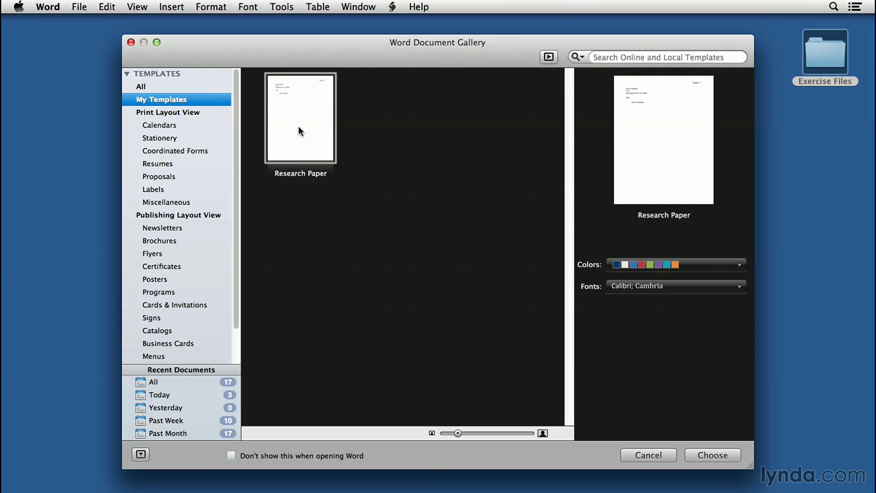
click(712, 455)
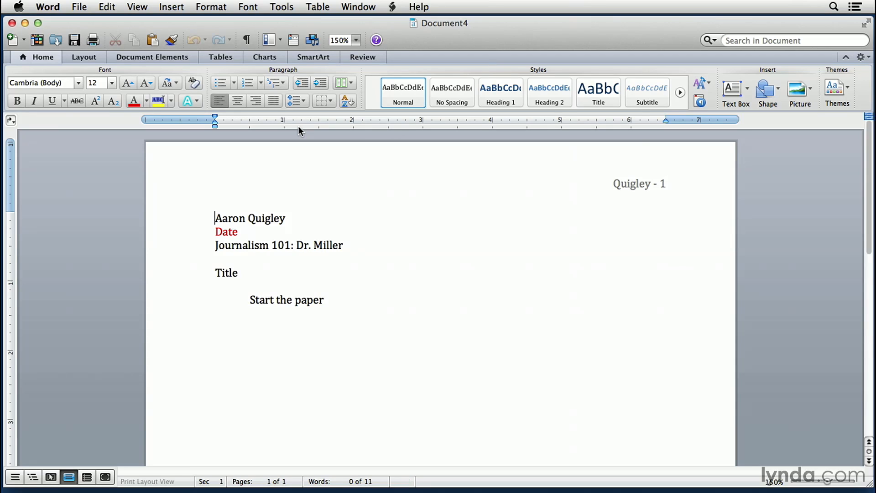